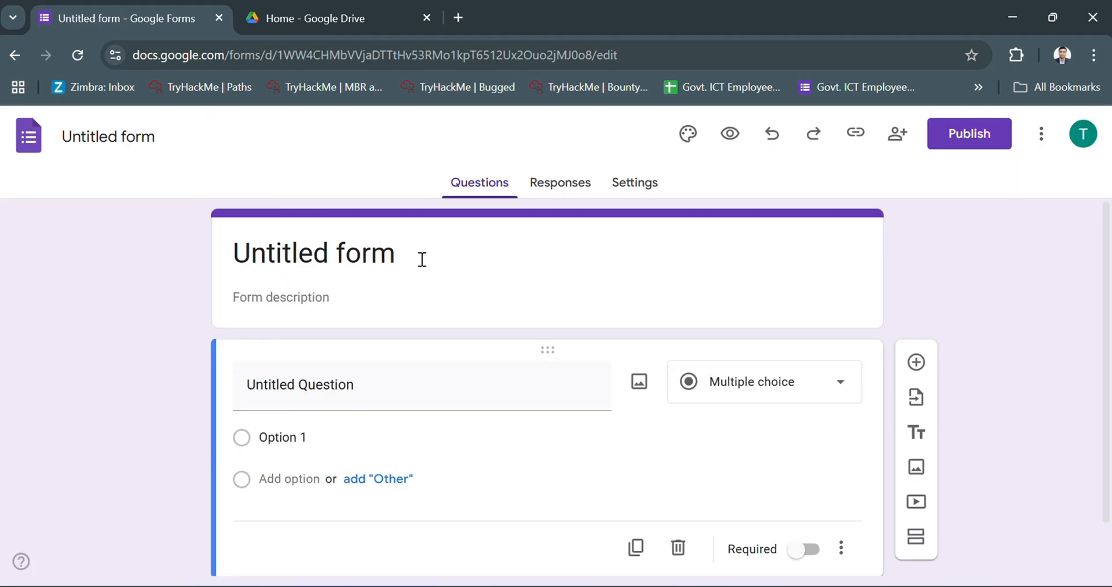
Enter the form title 'Officer's Information' in place of the untitled header.
left_click(313, 254)
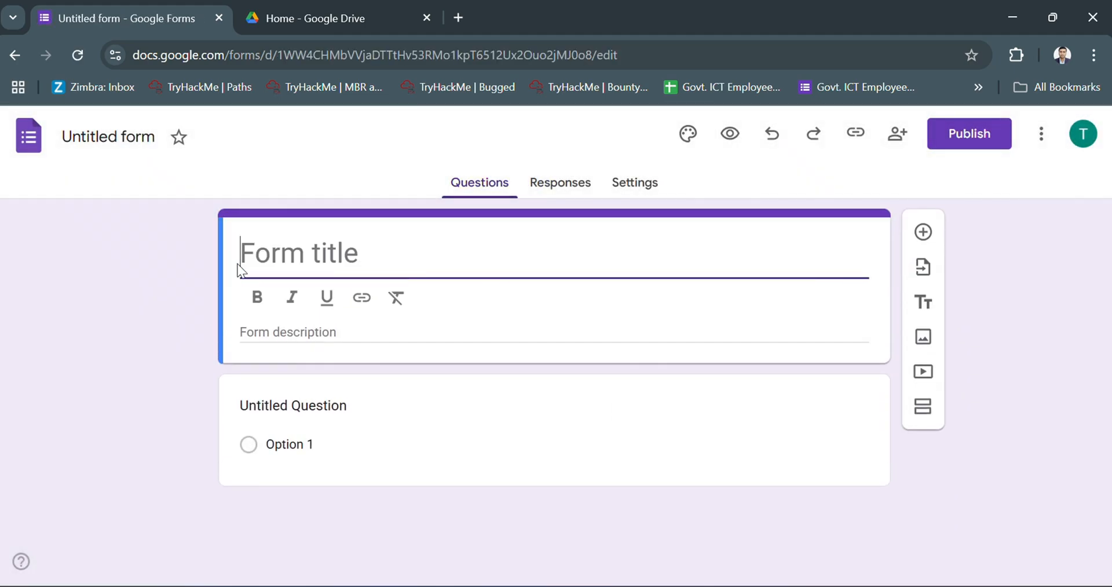
type("Officer\"")
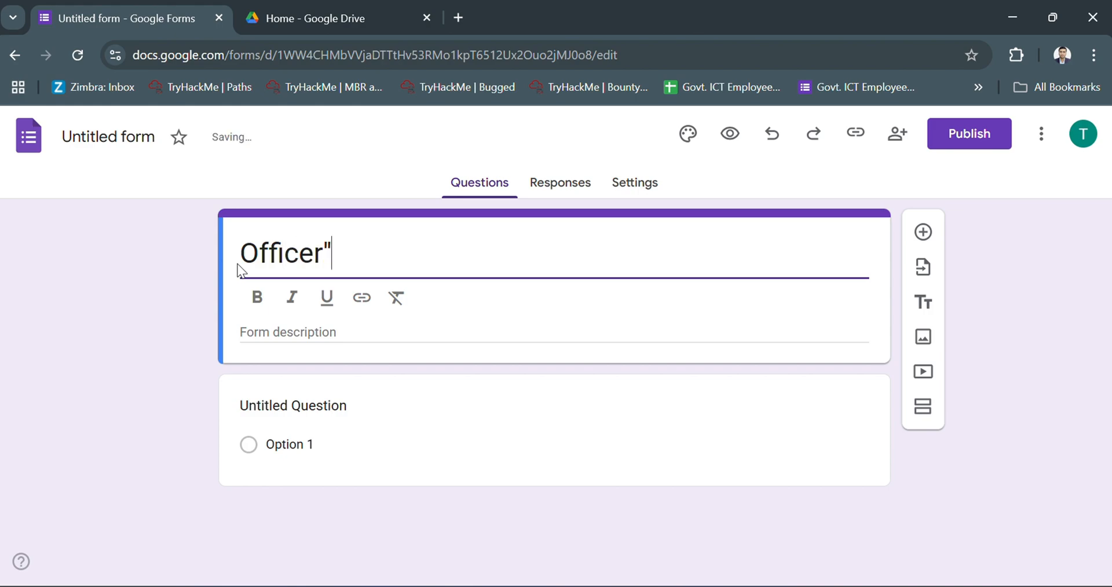
type("'s Information")
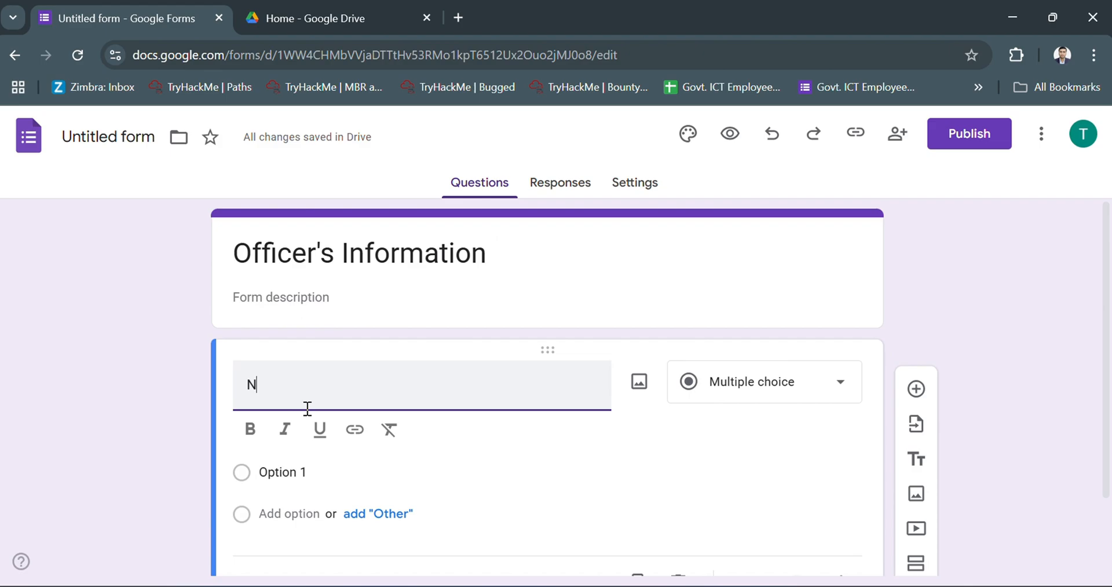
Duplicate the Name question twice and rename the copies Designation and Photo.
left_click(762, 381)
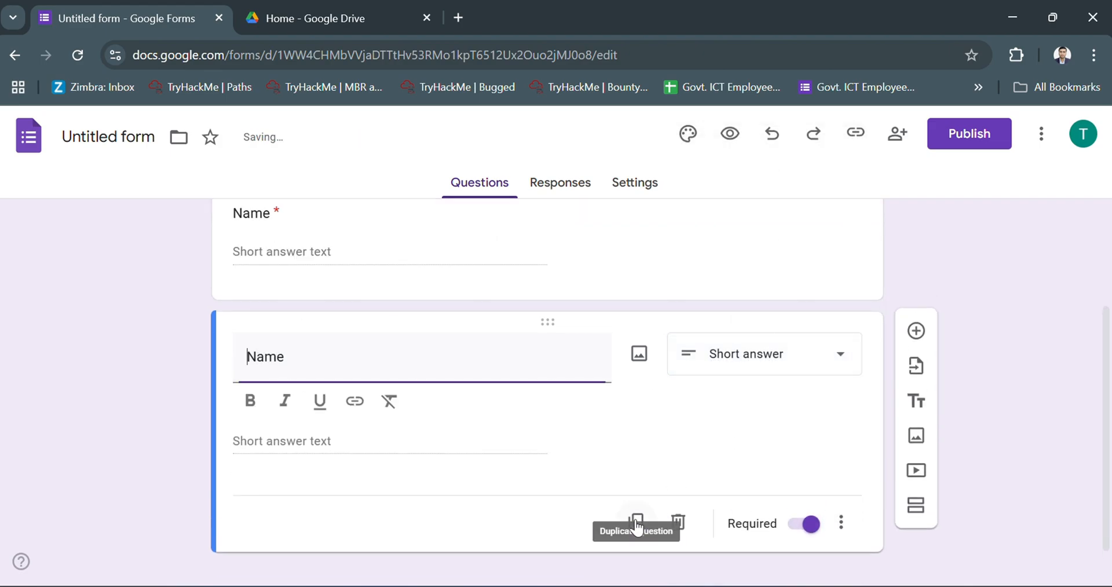
type("Des")
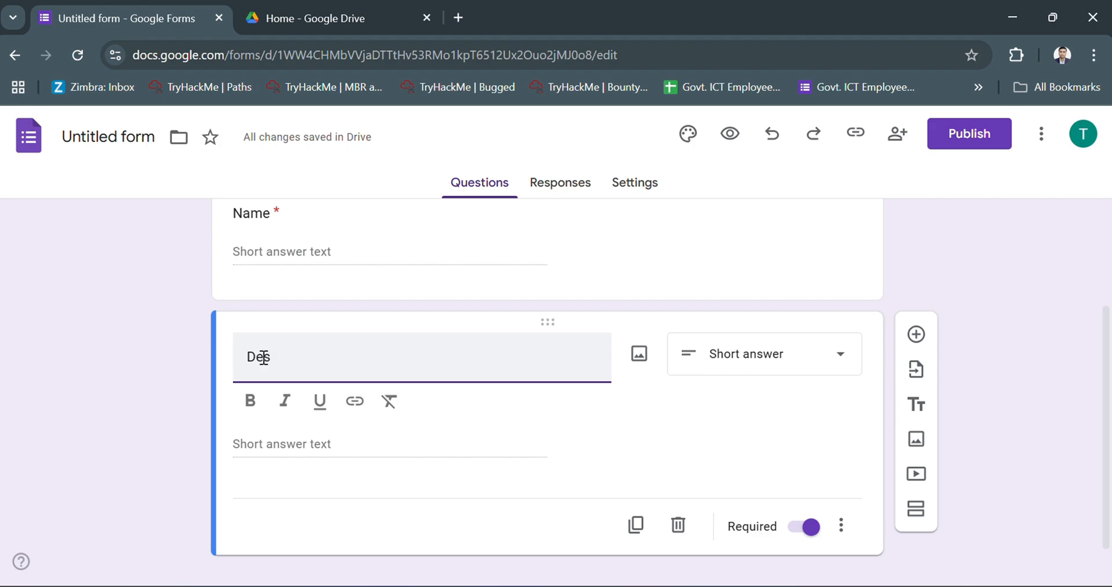
type("ignation")
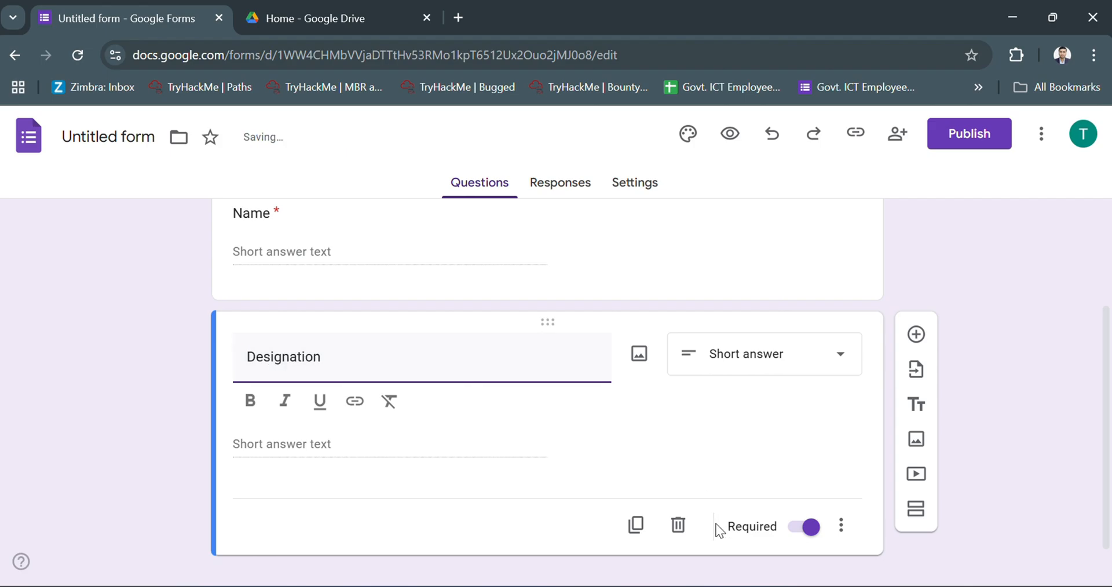
double_click(282, 356)
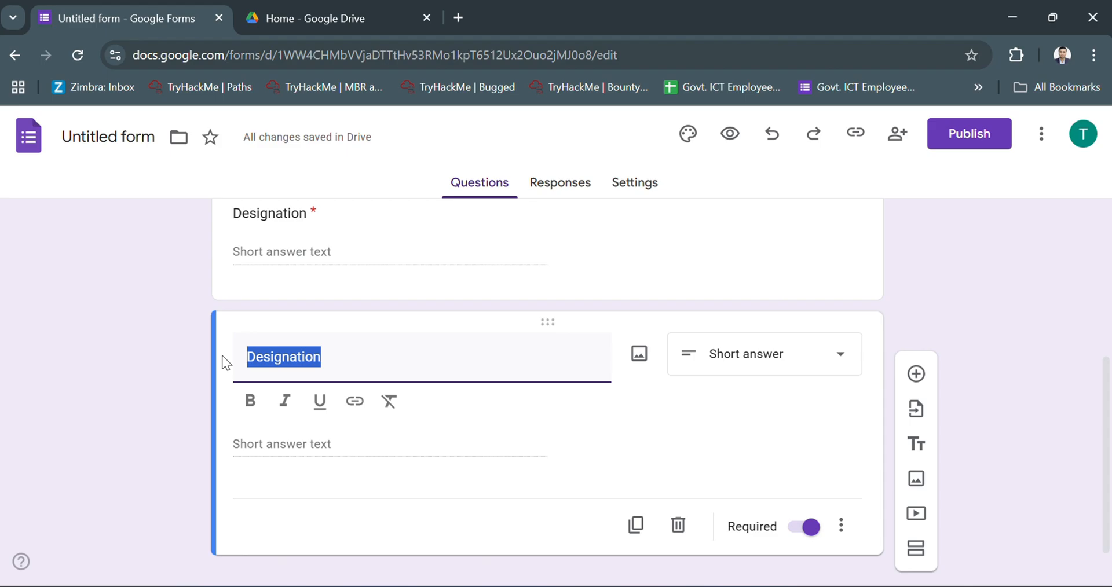
type("Photo")
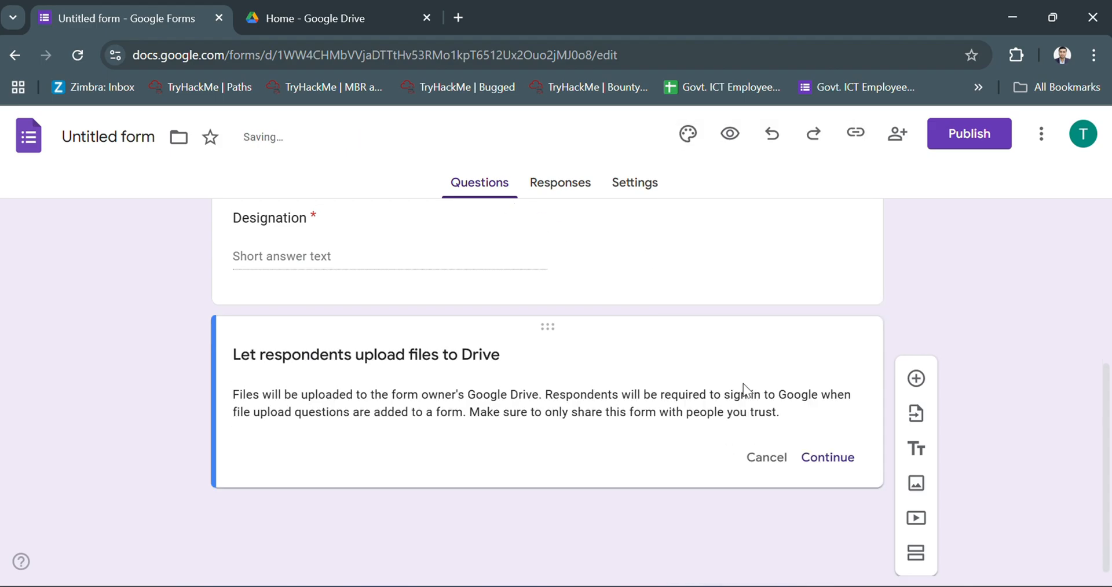
Accept the Drive upload notice and publish the form to anyone with the link.
left_click(827, 457)
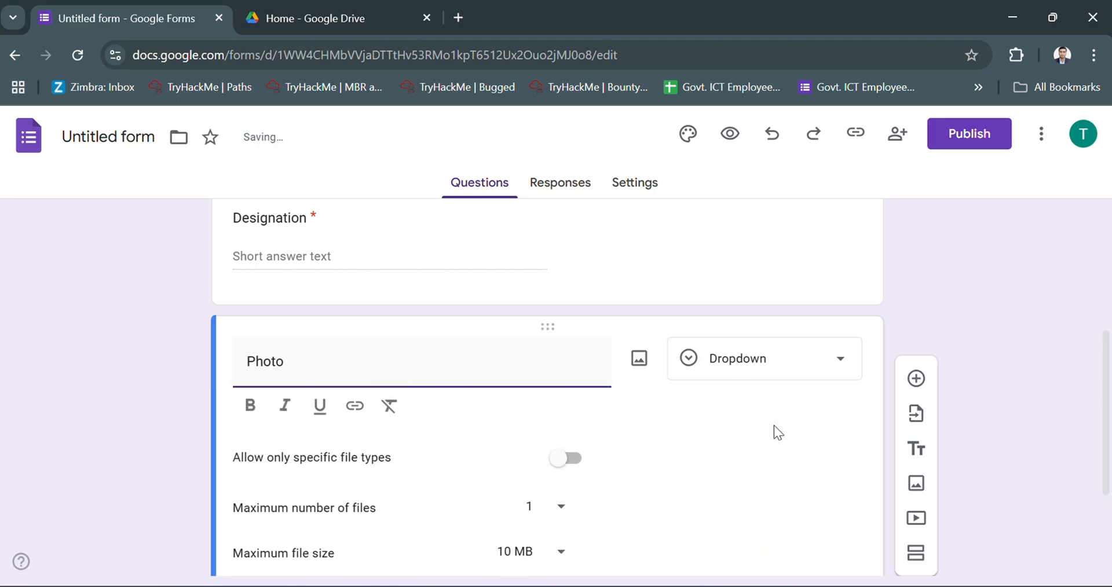
scroll("down", 3)
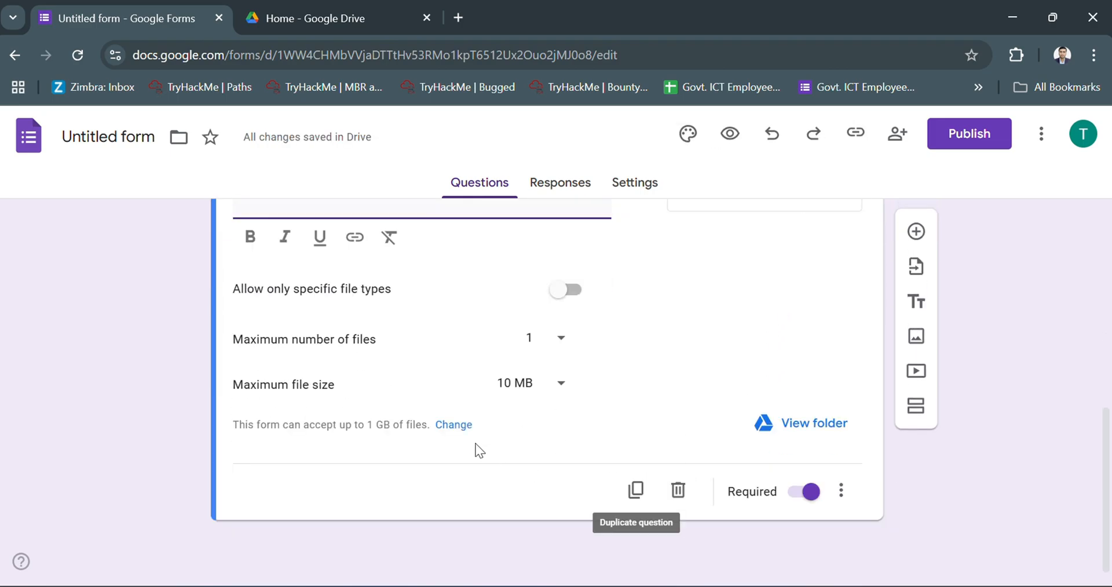
left_click(968, 133)
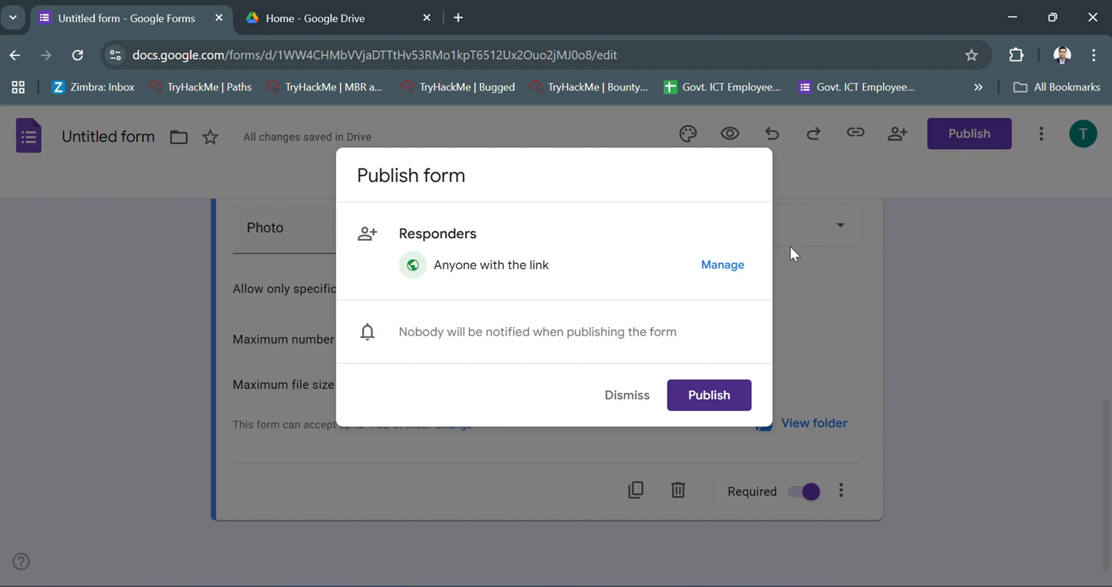
left_click(707, 395)
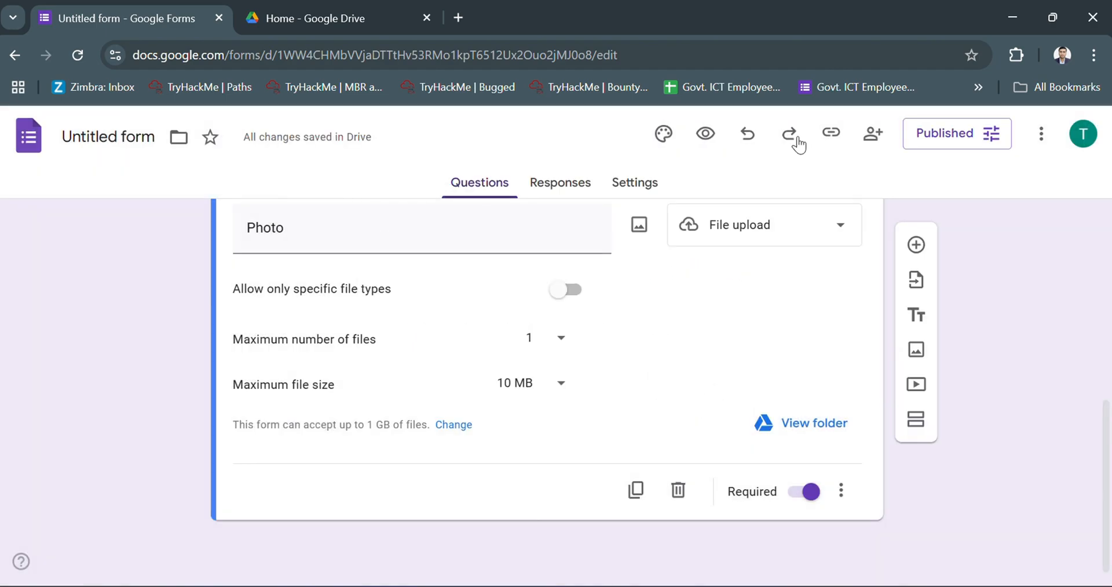
mouse_move(831, 133)
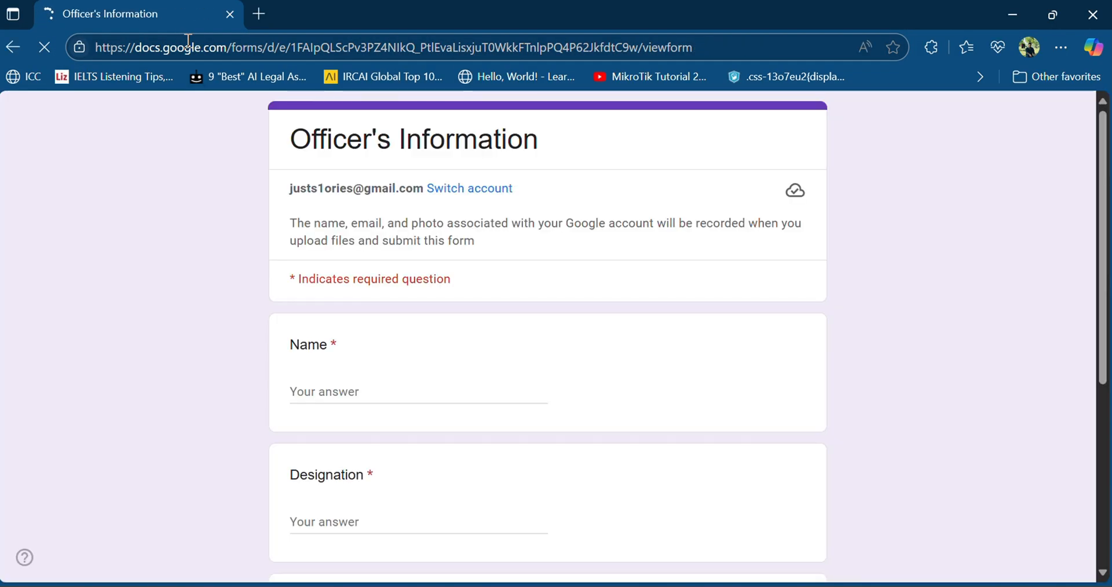
Answer the live form with Name 'Mr X' and Designation starting 'Assistant N'.
type("M")
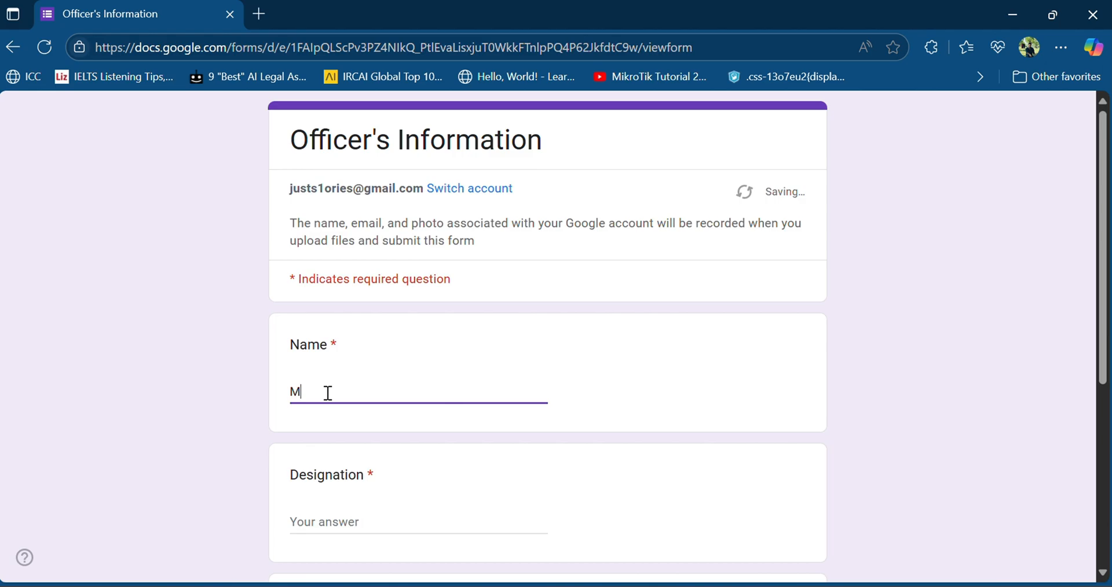
type("r X")
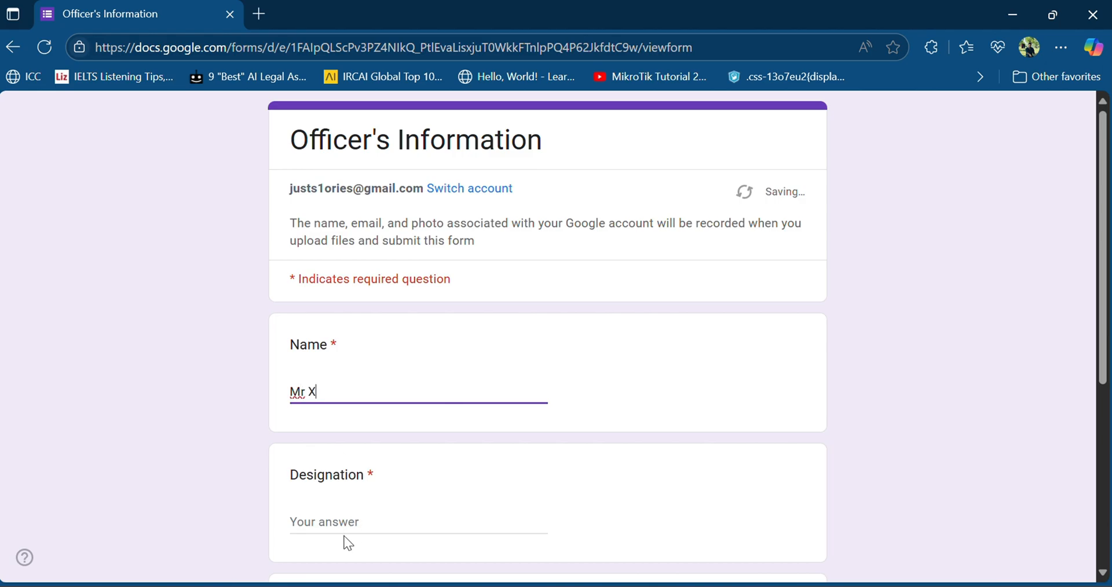
type("Assistant N")
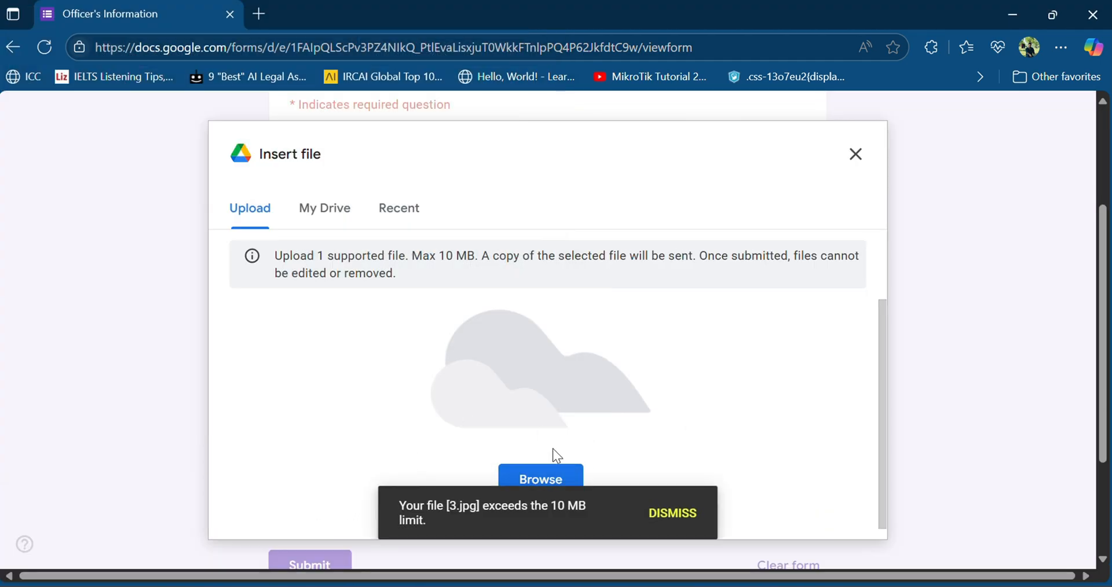
Dismiss the file-too-large warning and upload a smaller photo for the response.
left_click(854, 155)
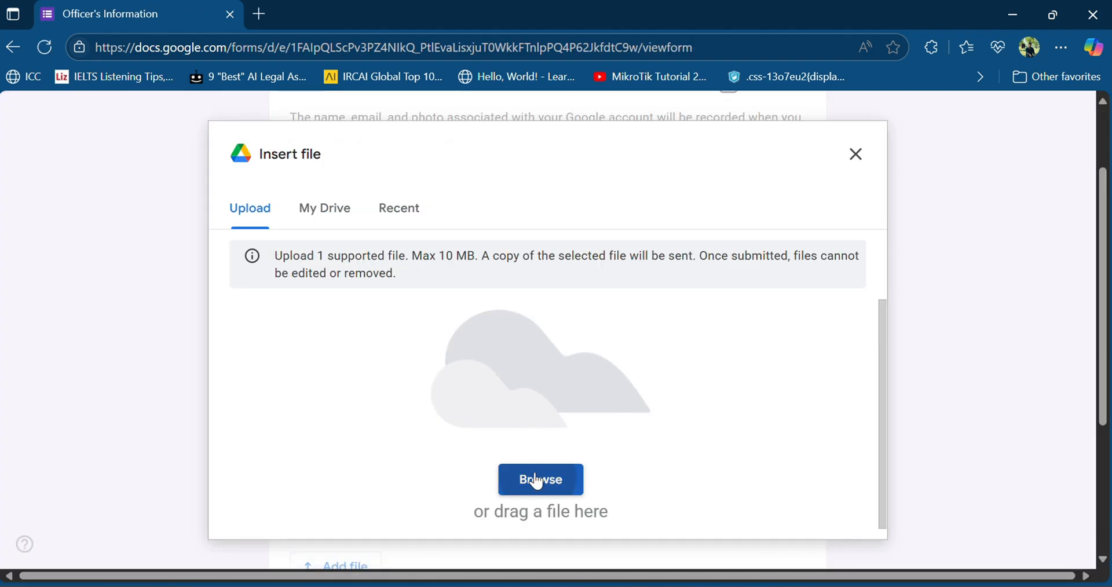
left_click(540, 480)
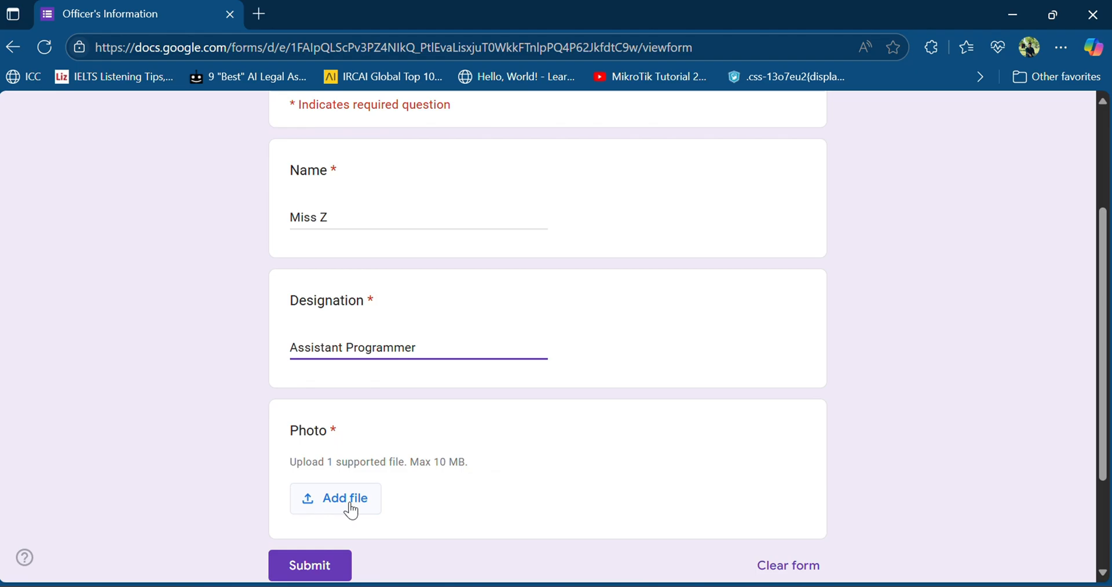
left_click(335, 498)
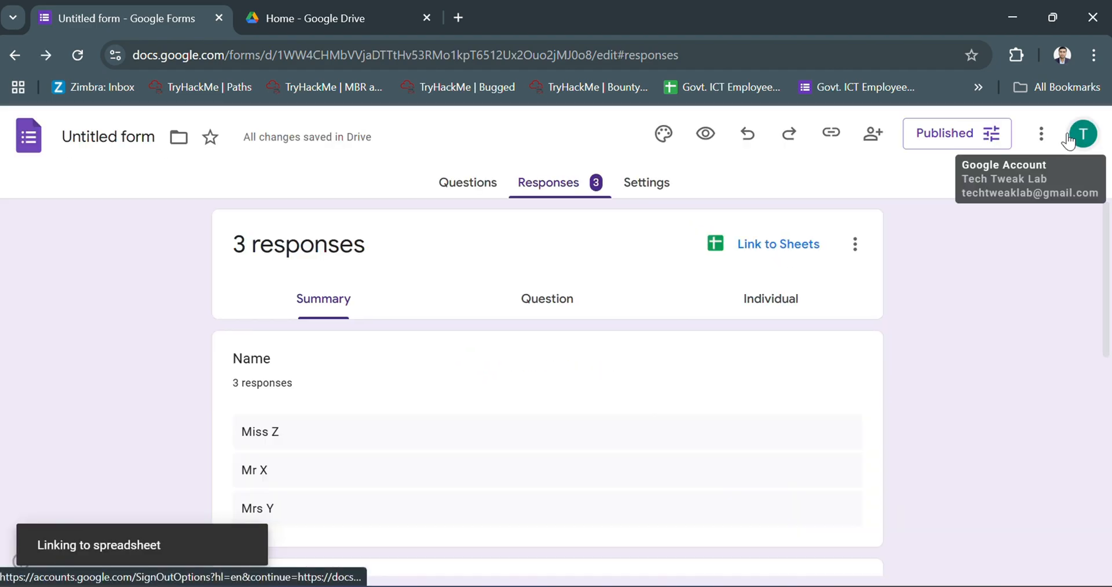
Link the three responses to a new Google Sheets response spreadsheet.
left_click(778, 245)
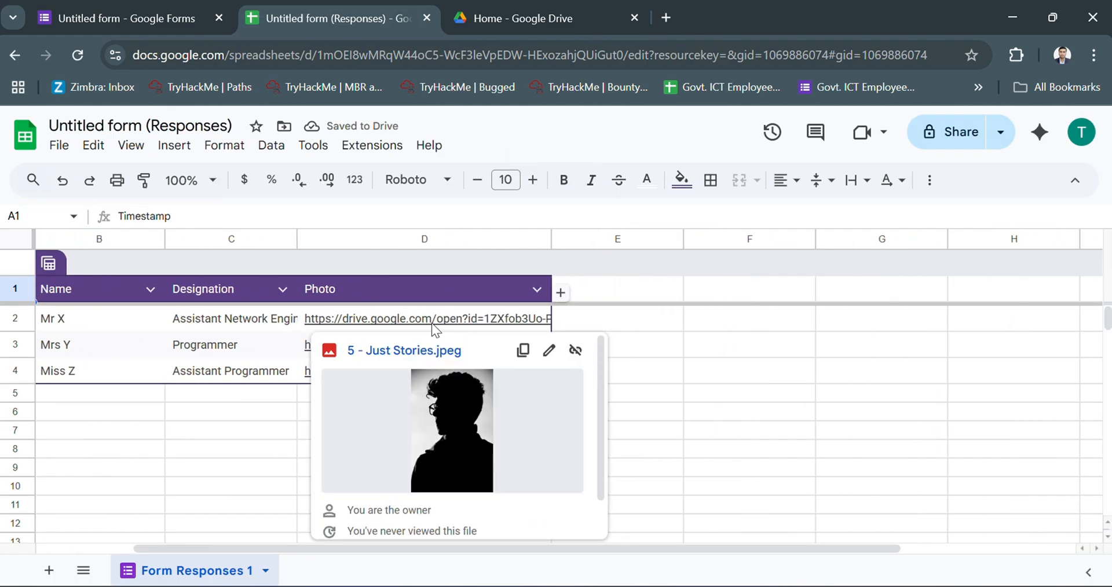
Name column E 'Profile Photo' and start =IMAGE(D2) in E2 for Mr X.
left_click(616, 288)
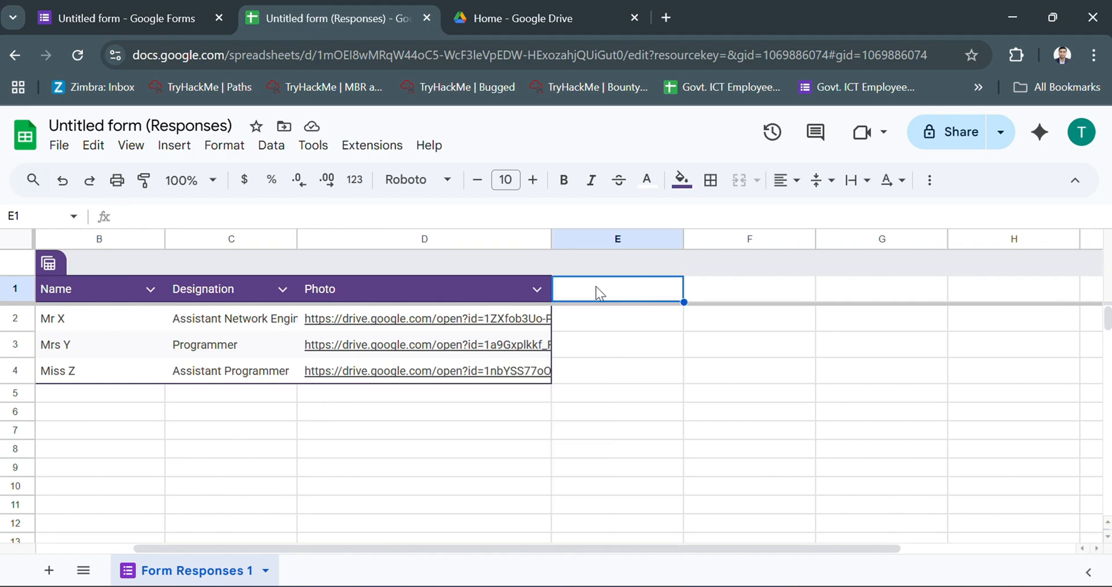
type("Profile Photo")
left_click(617, 318)
type("=")
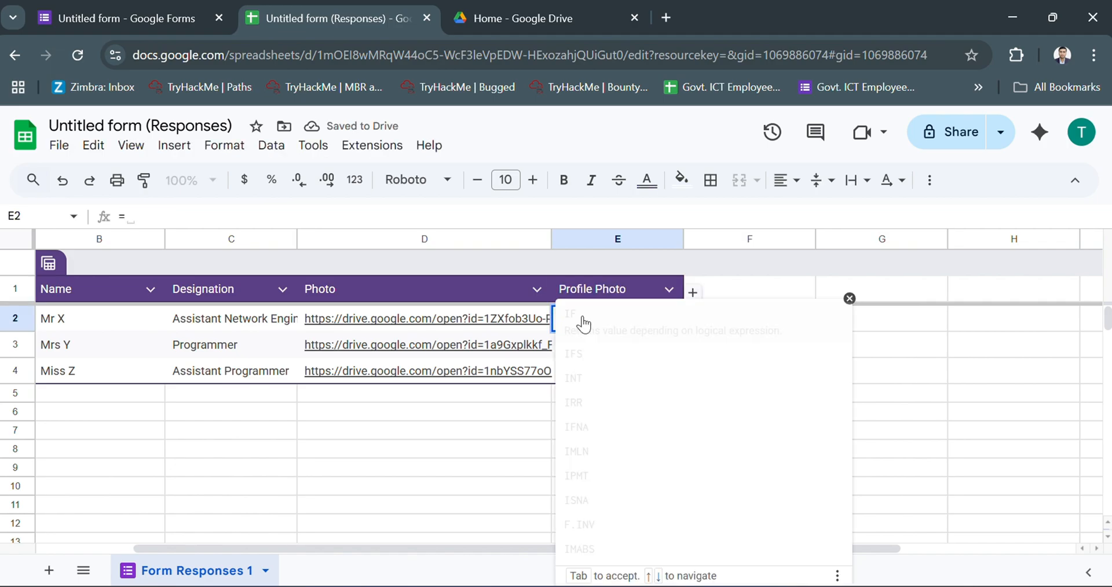
type("IMAGE(D2")
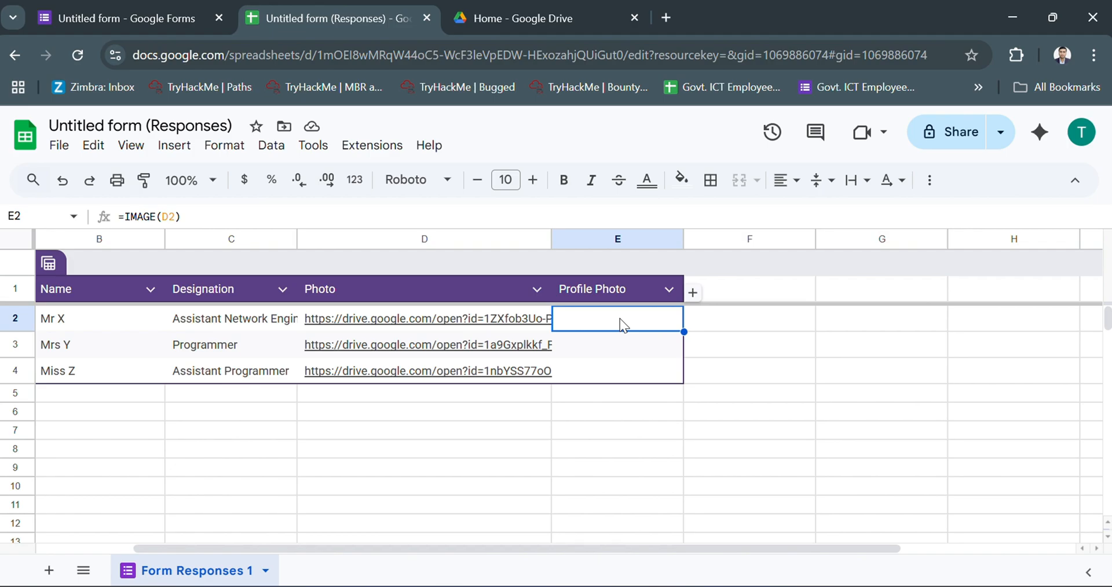
mouse_move(599, 241)
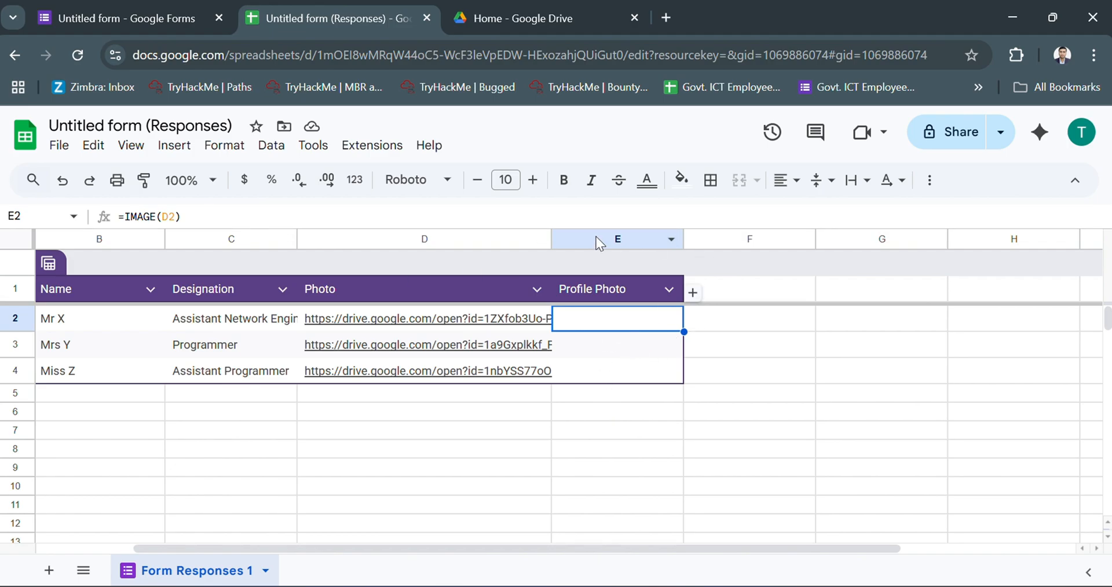
Insert a 'Photo Link' column with the uc?export=view conversion formula autofilled for all rows.
left_click(617, 238)
type("P")
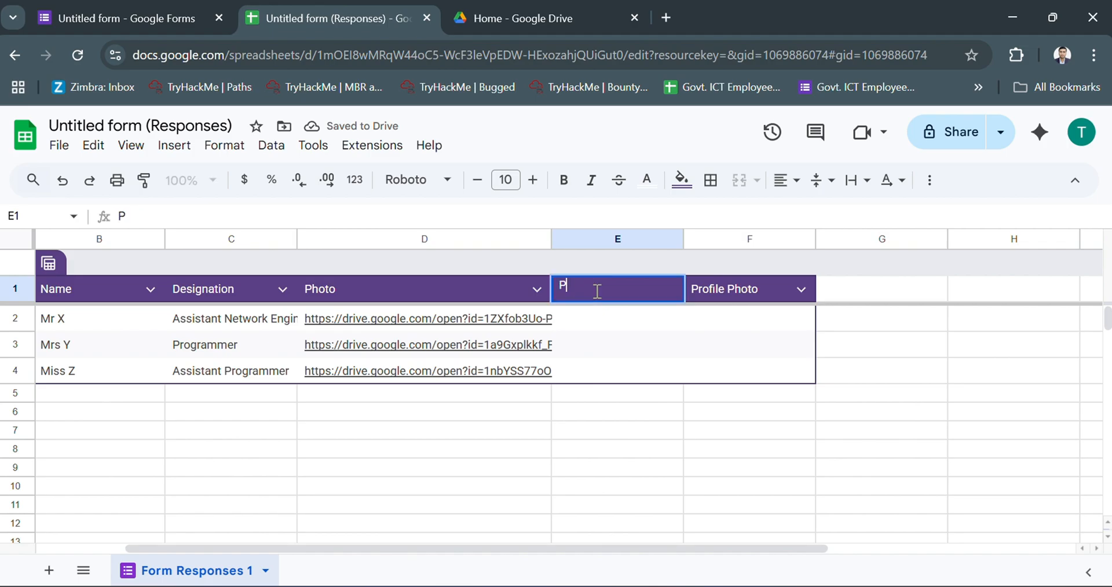
type("hoto Link")
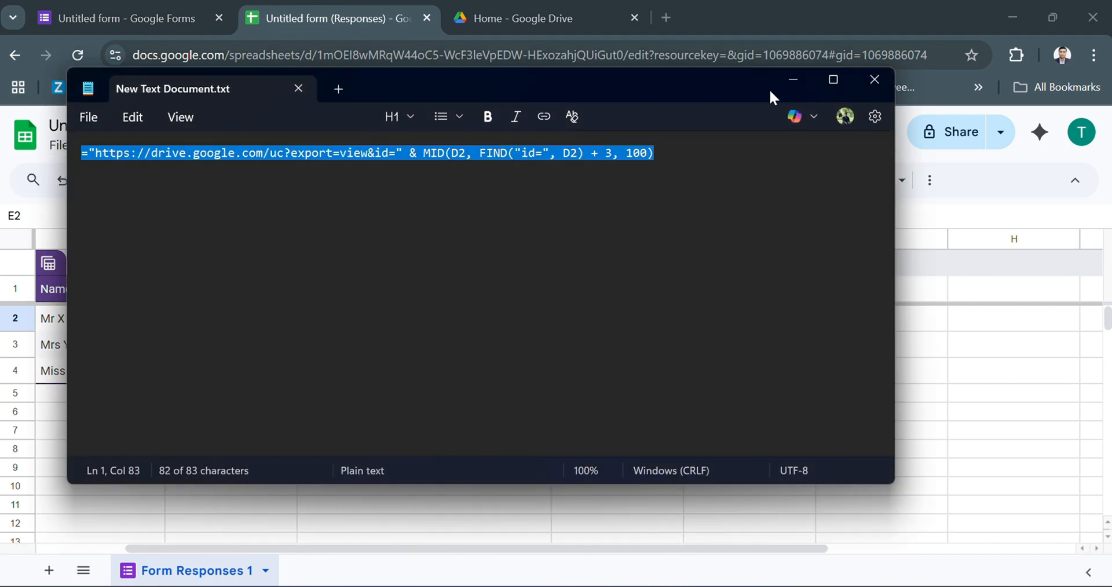
left_click(874, 79)
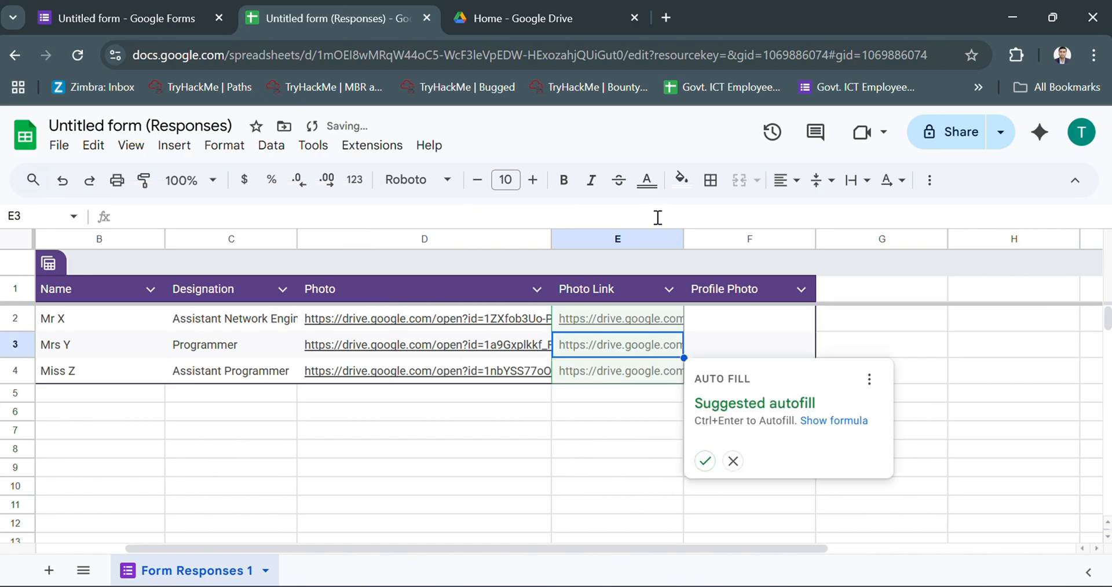
left_click(704, 461)
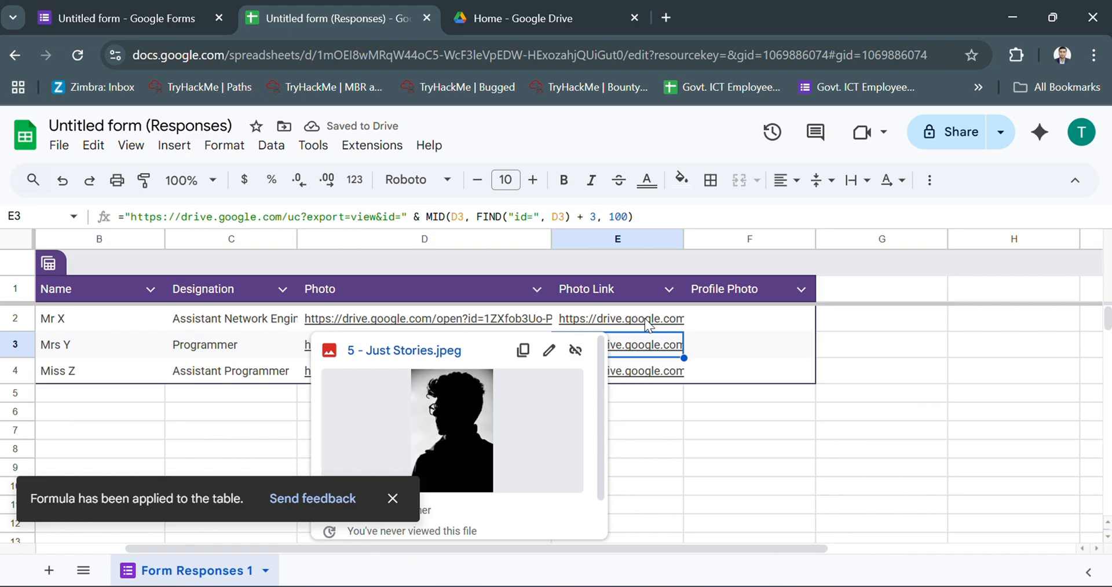
Inspect the converted direct-view link produced in E2.
left_click(618, 317)
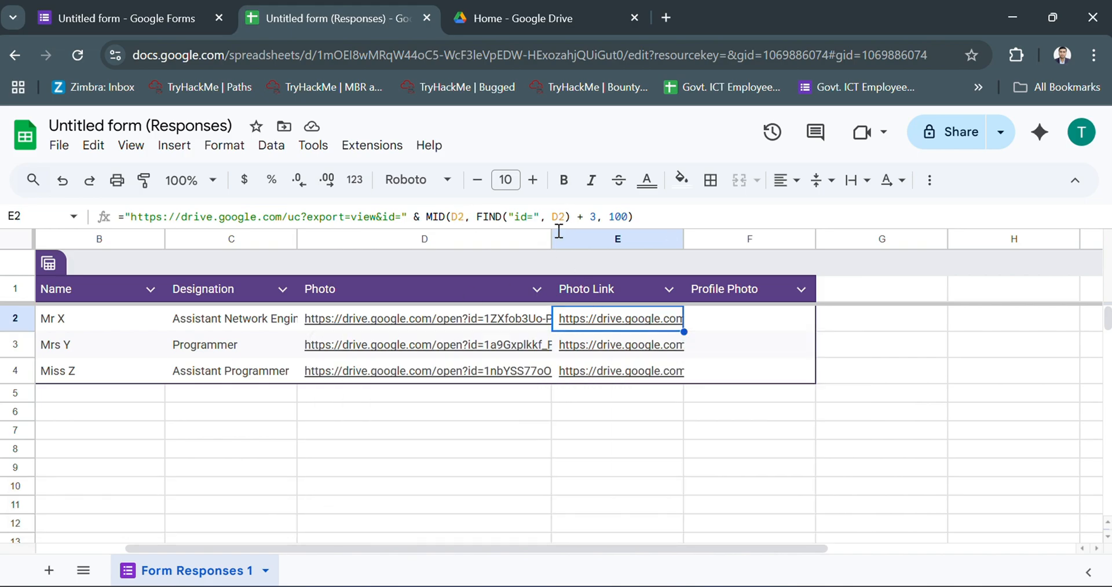
double_click(618, 317)
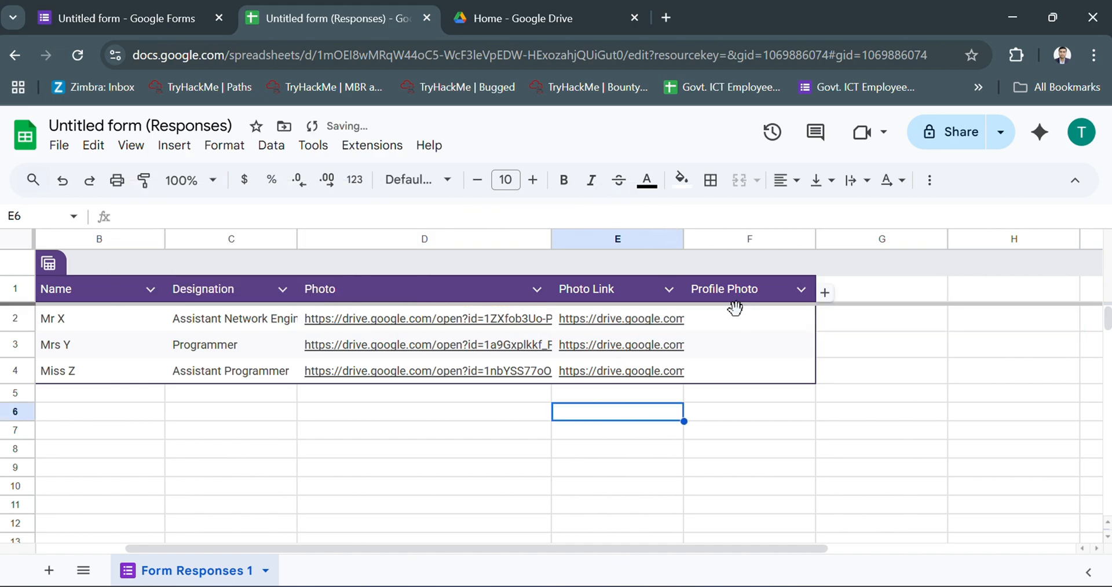
Change F2 to =IMAGE(E2) so it references the converted Photo Link.
type("=IMAGE(D2)")
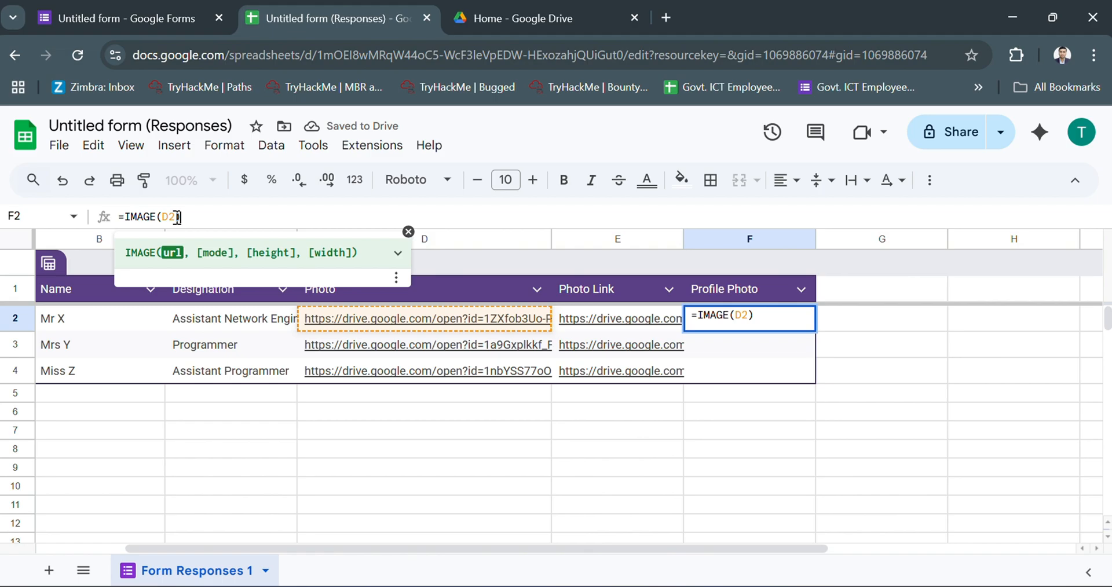
key("Backspace")
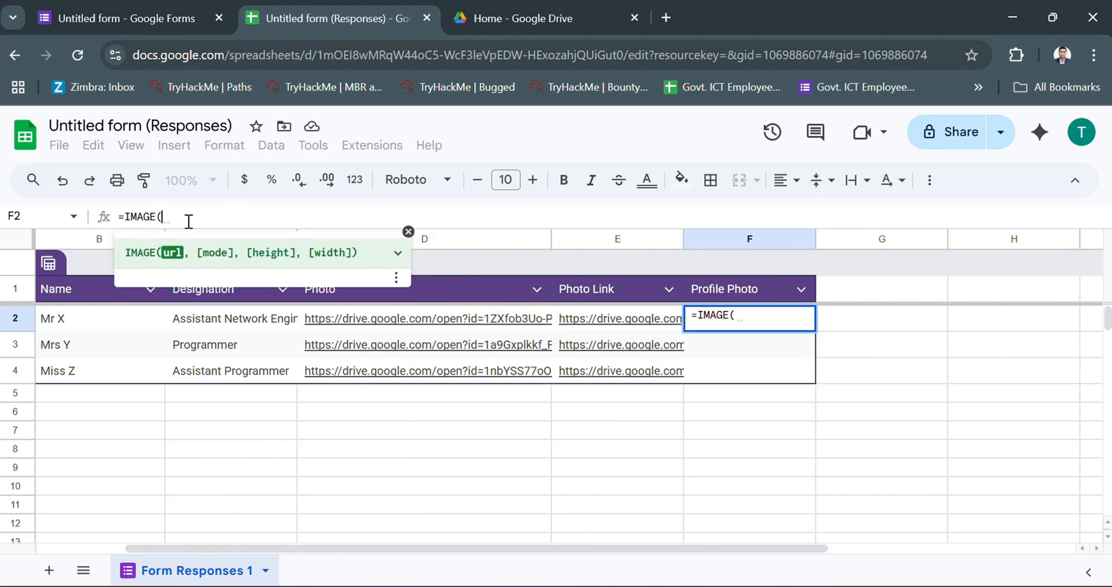
key("enter")
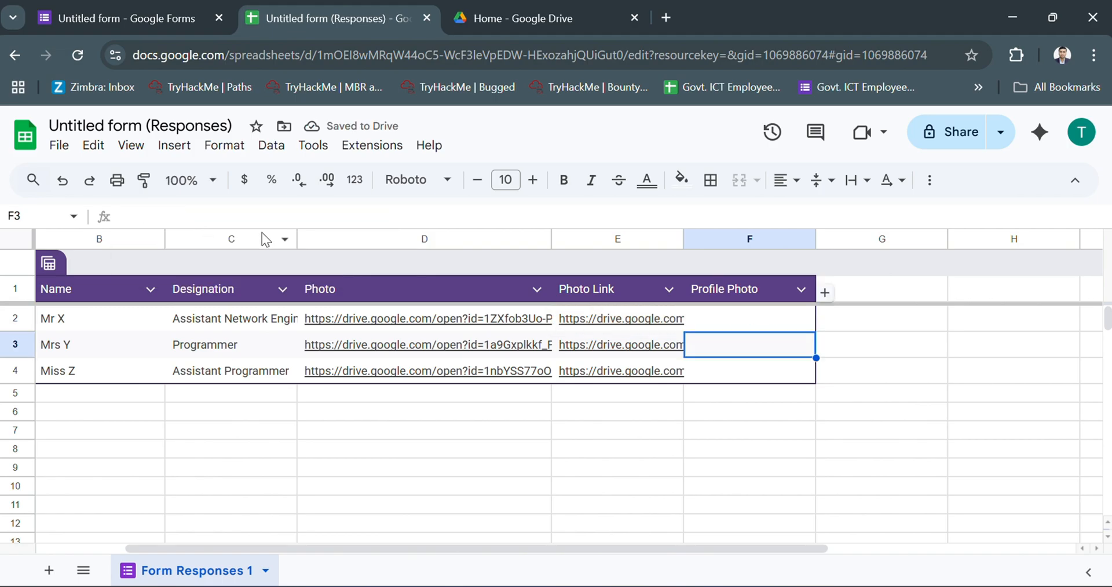
mouse_move(744, 329)
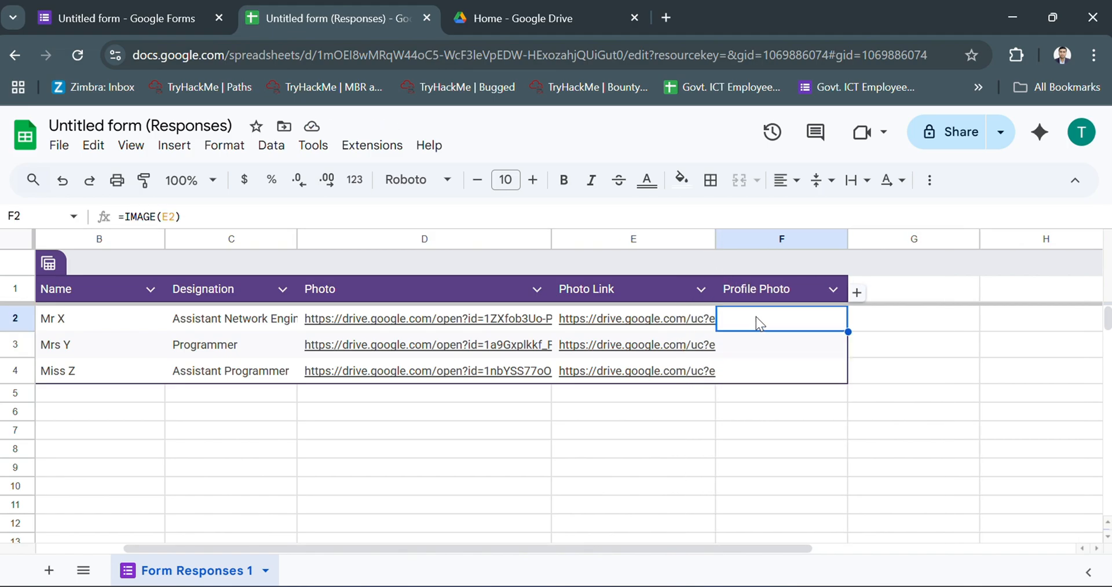
left_click(545, 18)
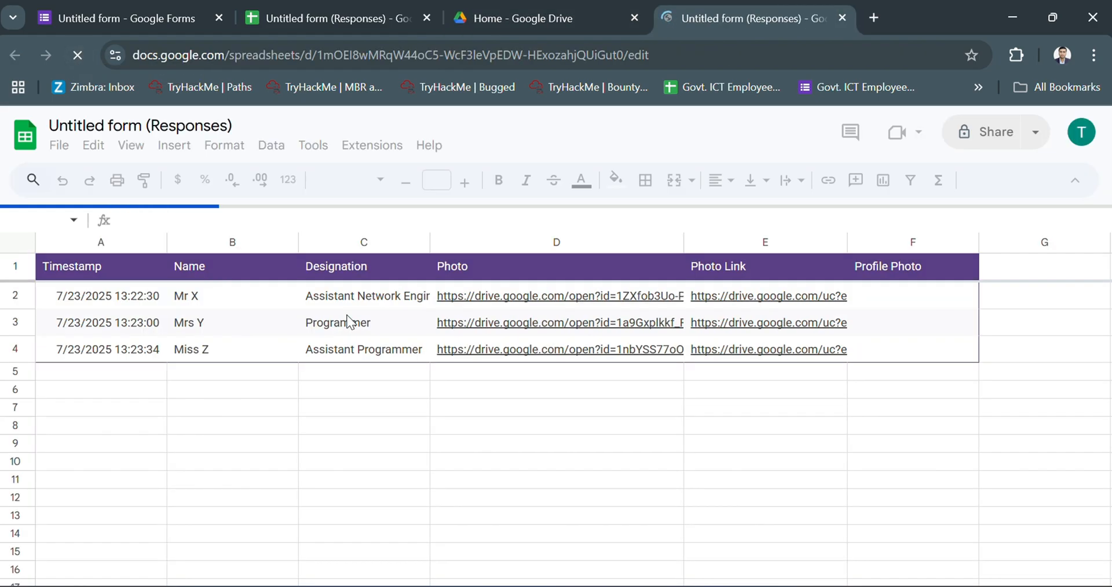
In Drive, change the Photo (File responses) folder's sharing access so Mr X's picture displays.
left_click(512, 17)
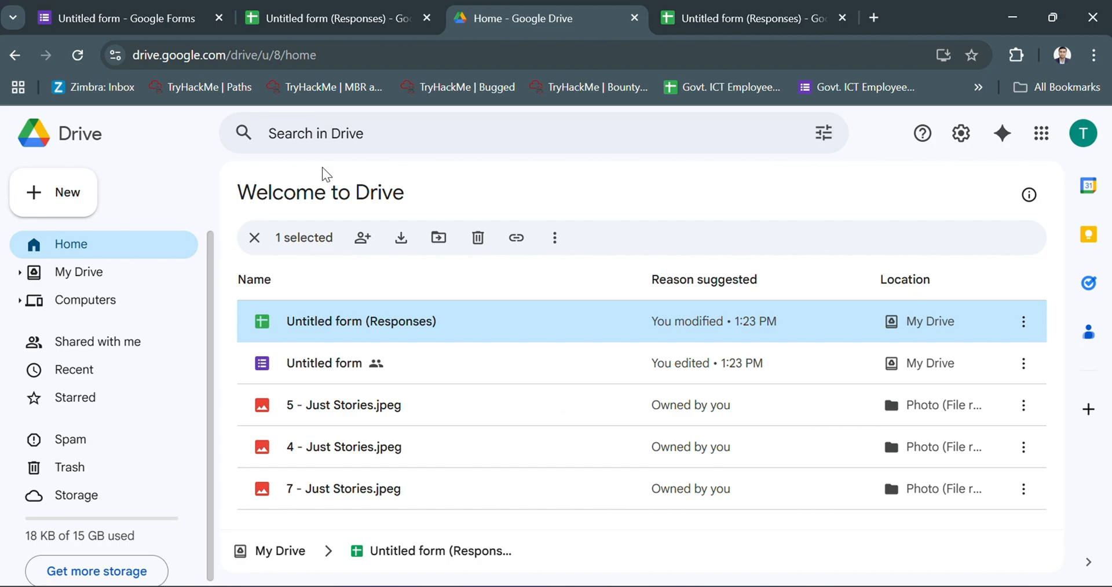
left_click(79, 272)
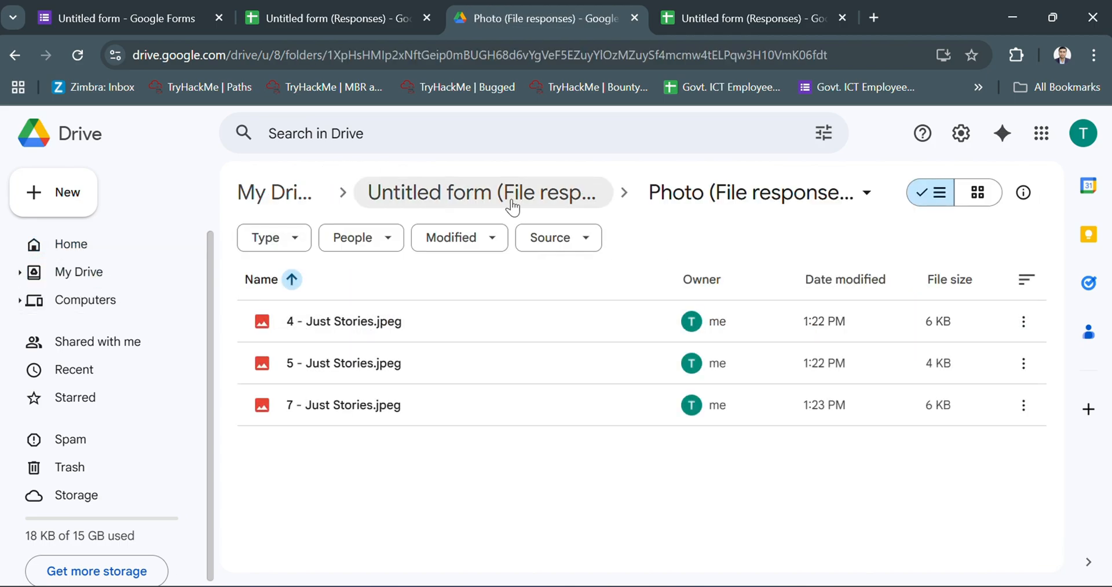
right_click(350, 321)
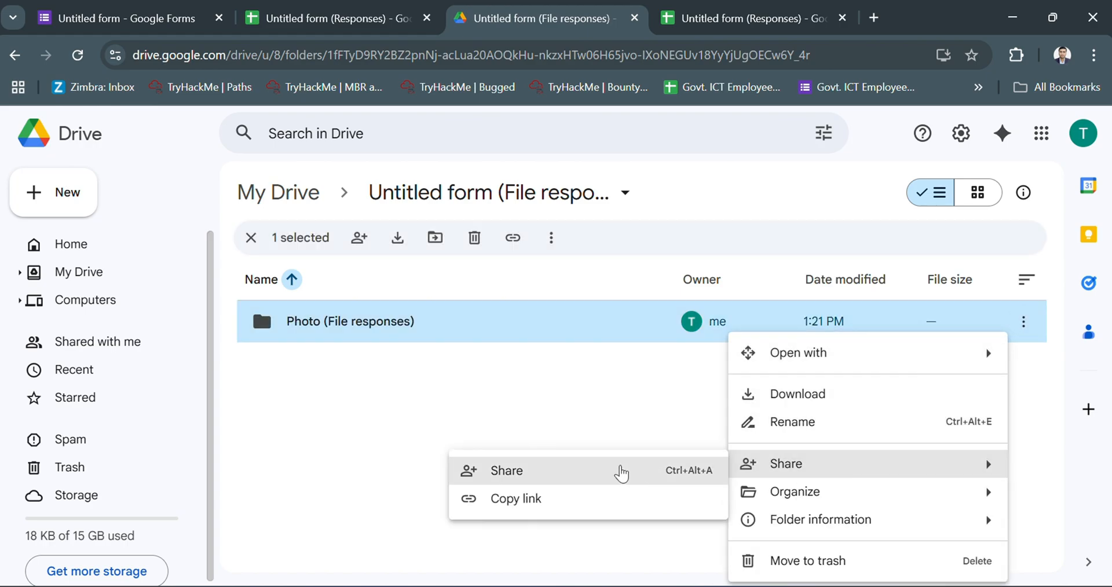
left_click(506, 471)
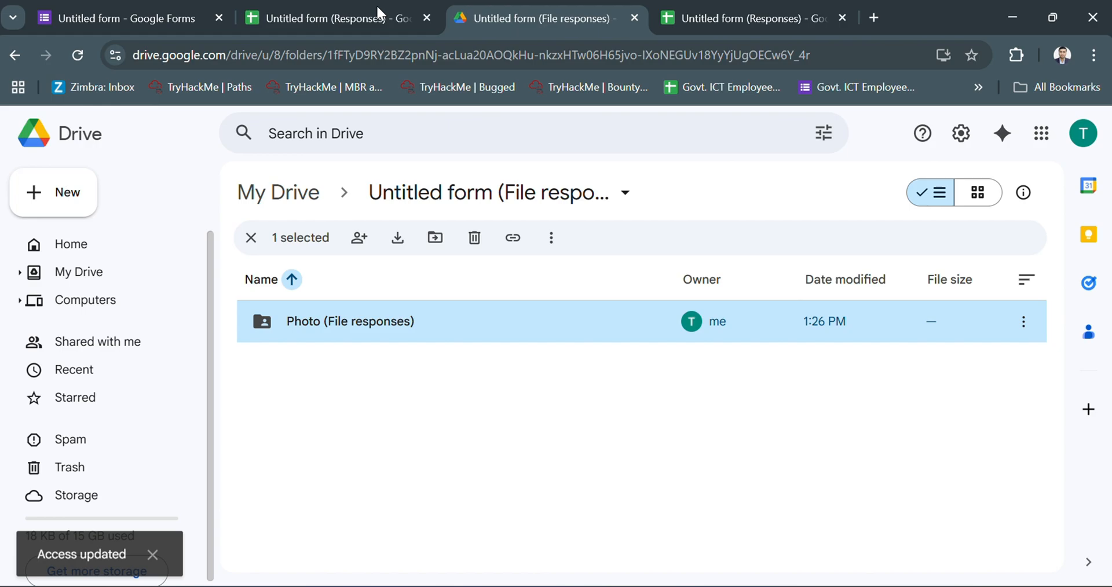
left_click(334, 18)
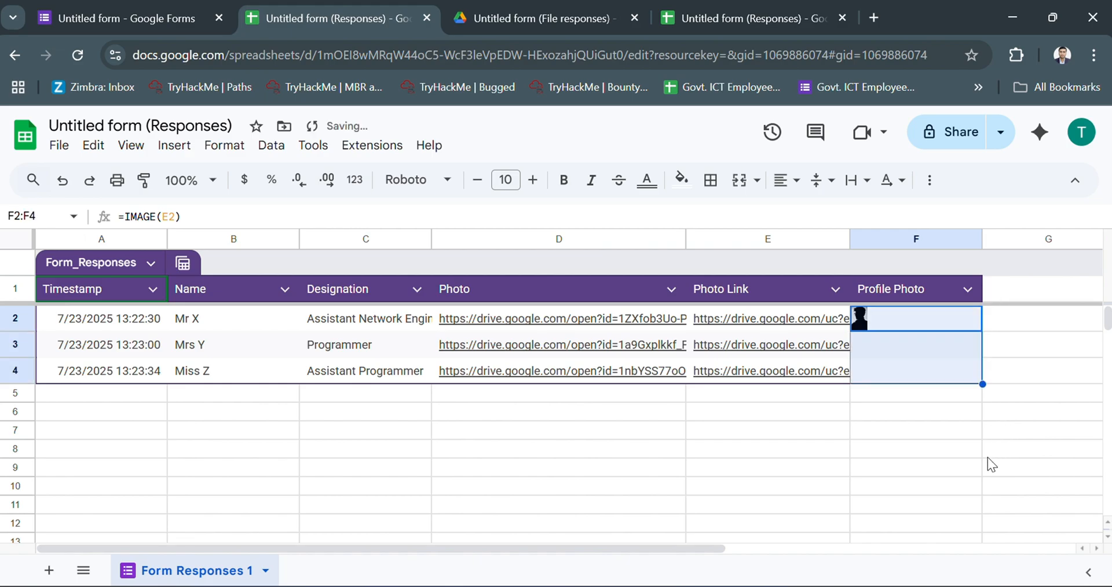
mouse_move(937, 474)
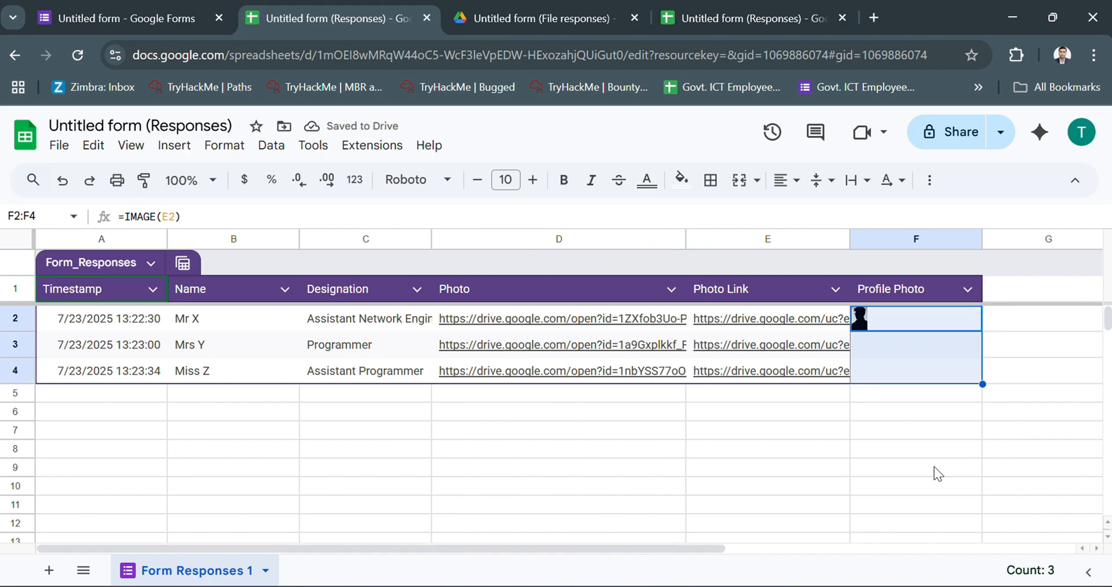